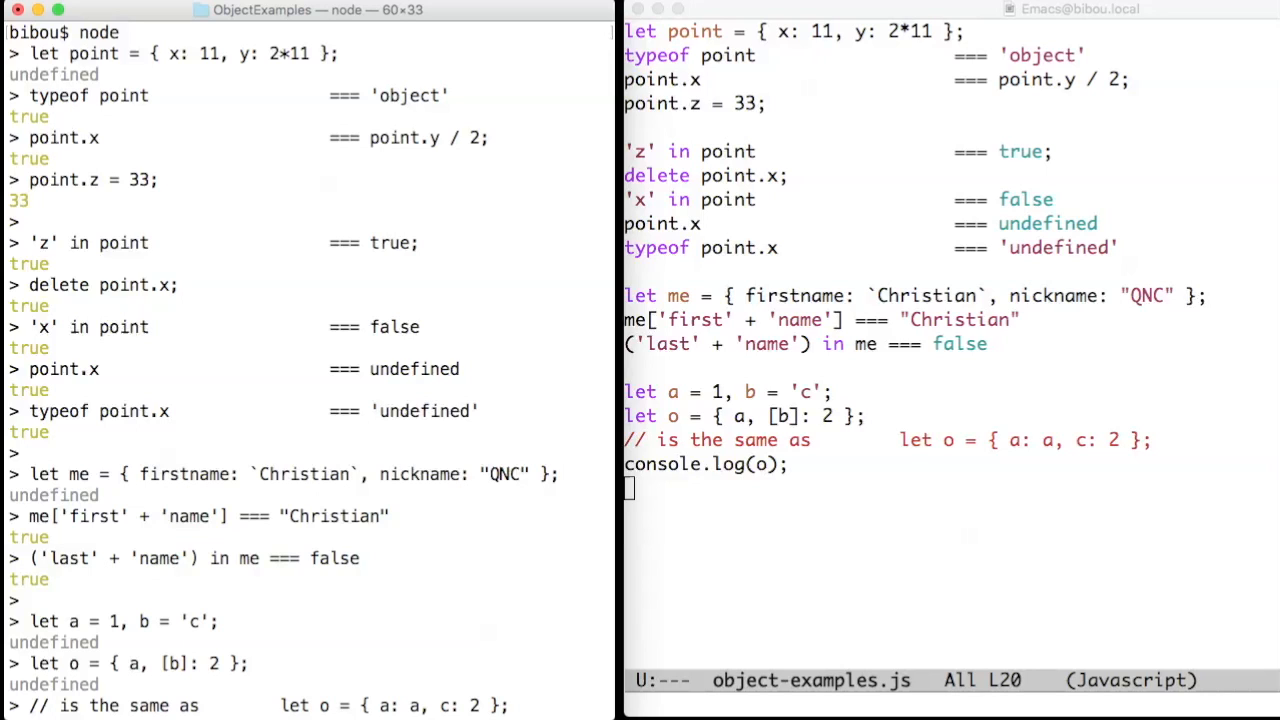
pyautogui.doubleClick(184, 52)
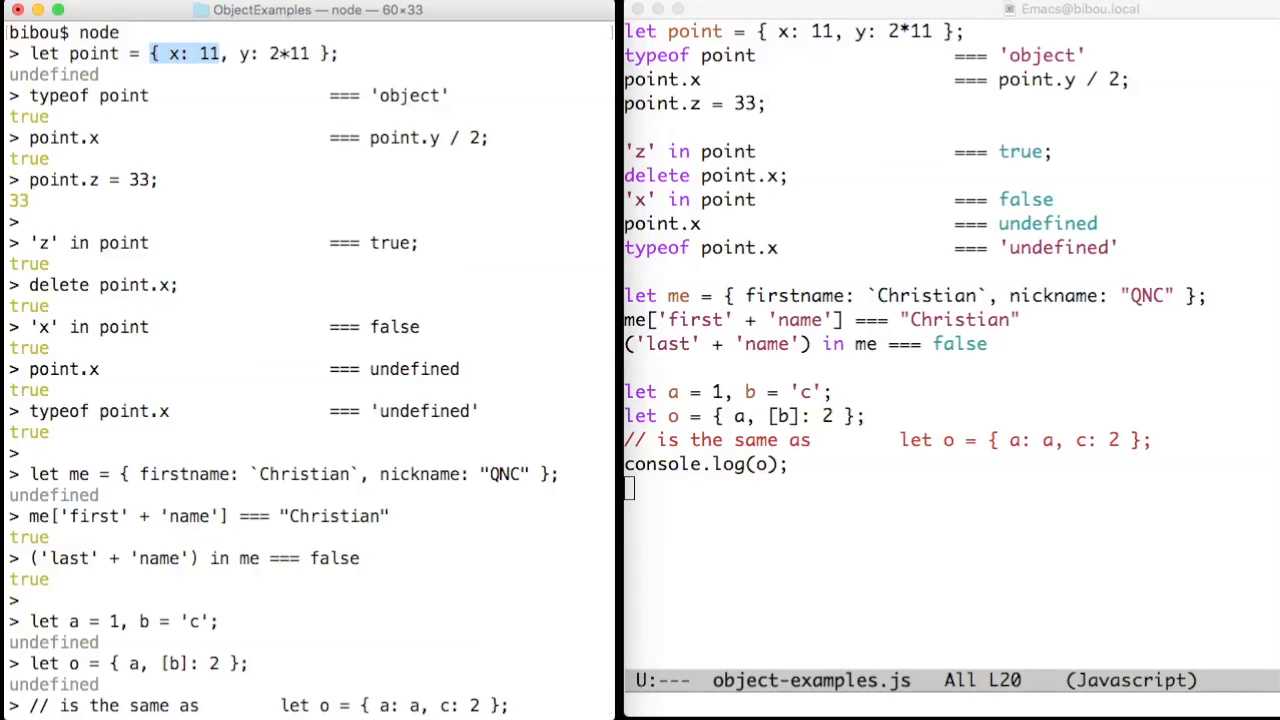